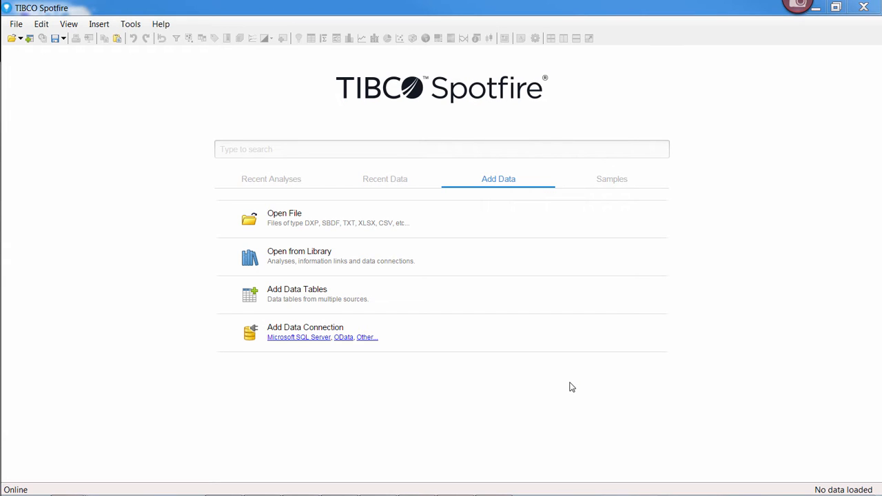
pyautogui.moveTo(303, 339)
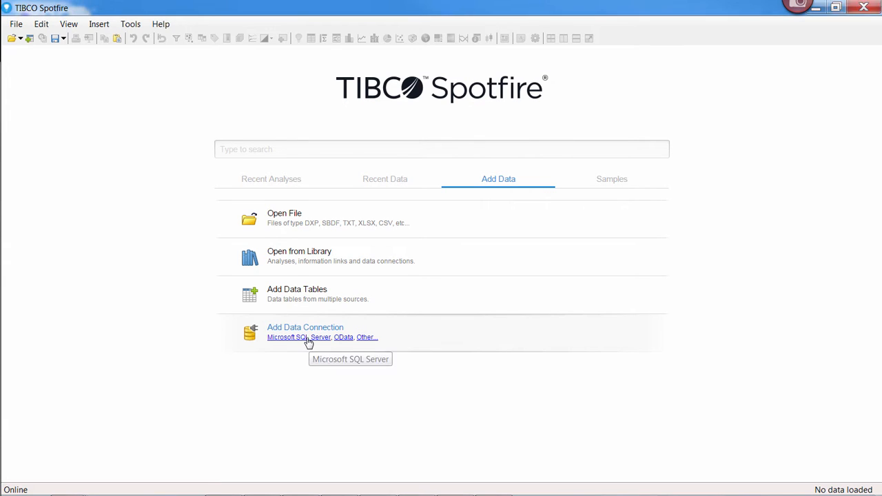
# - Connect to the spotfiredemo SQL Server with SQL Server authentication and choose the spotfire_demodata database
pyautogui.click(295, 336)
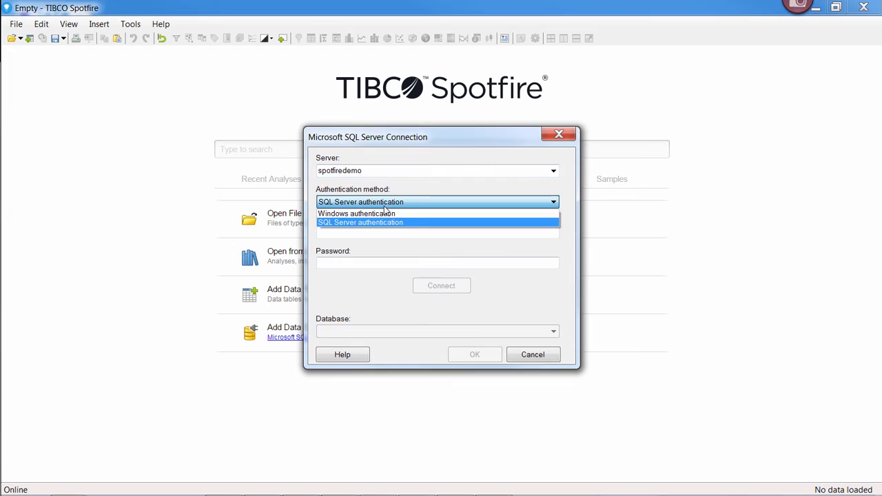
pyautogui.click(361, 222)
pyautogui.write('sa')
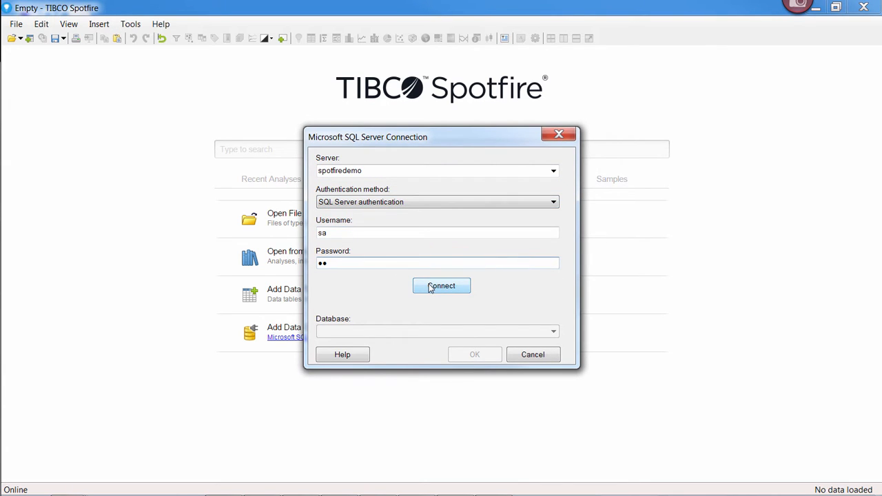
pyautogui.click(441, 285)
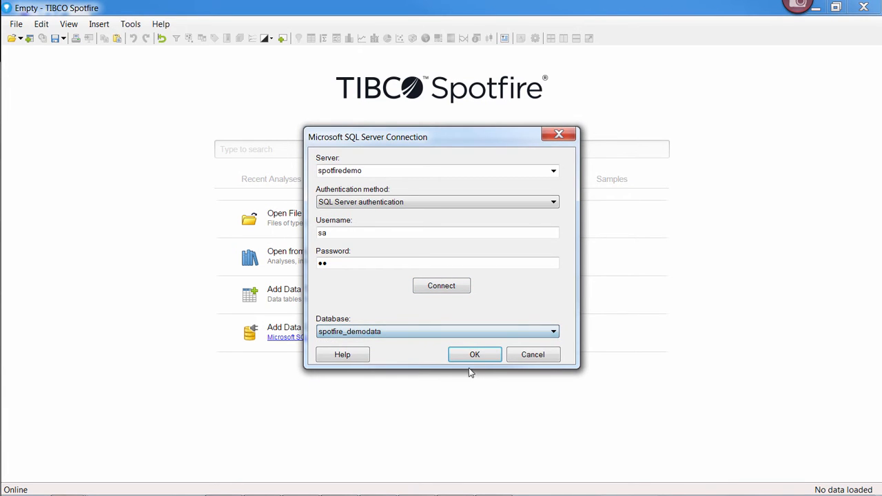
pyautogui.click(474, 354)
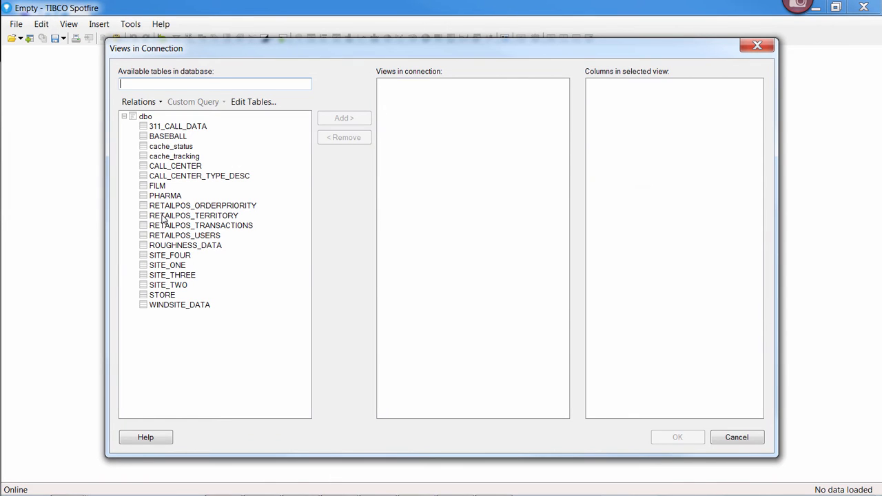
# - Add the RETAILPOS_TRANSACTIONS view with its columns to the connection, kept external for now
pyautogui.click(201, 226)
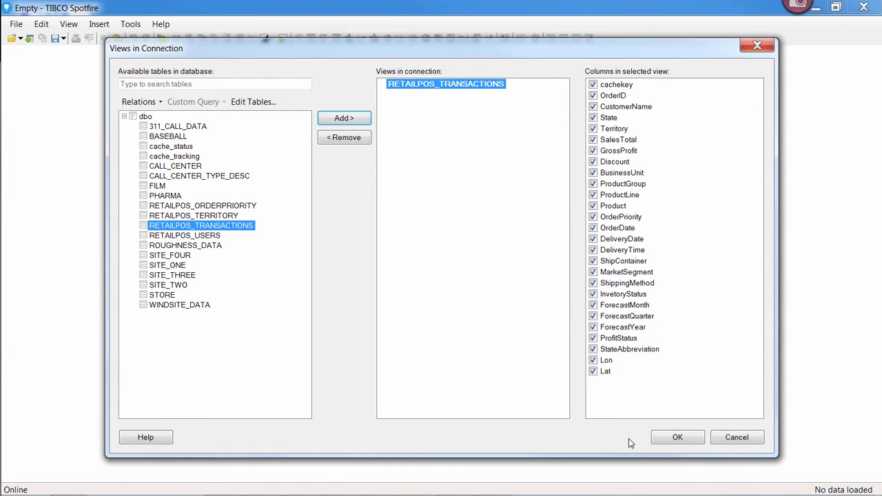
pyautogui.click(678, 437)
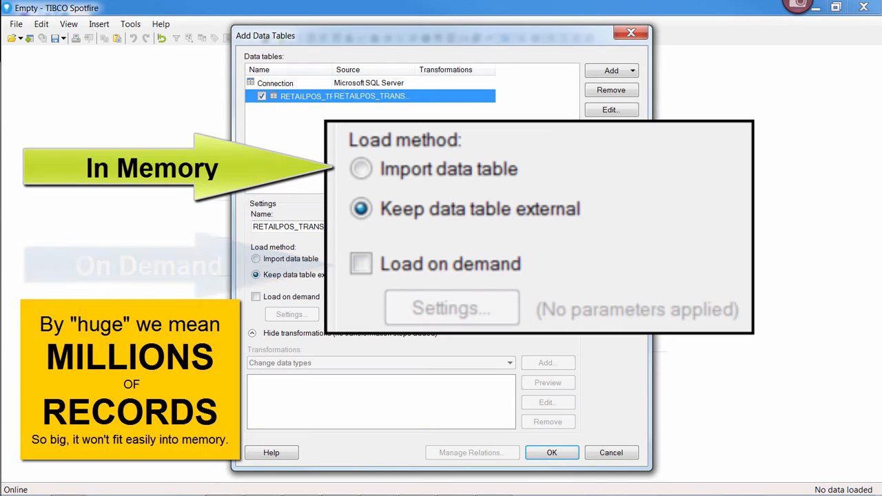
# - Import RETAILPOS_TRANSACTIONS into memory and add a bar chart of row counts by Territory
pyautogui.click(256, 259)
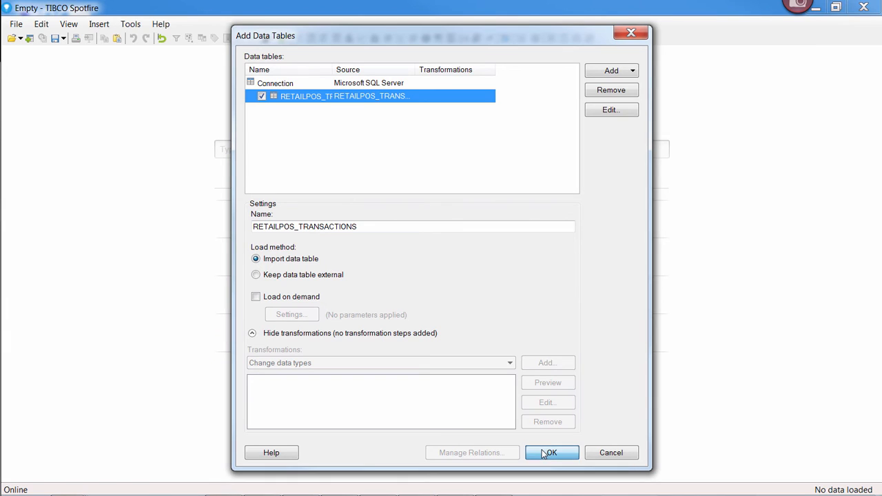
pyautogui.click(551, 452)
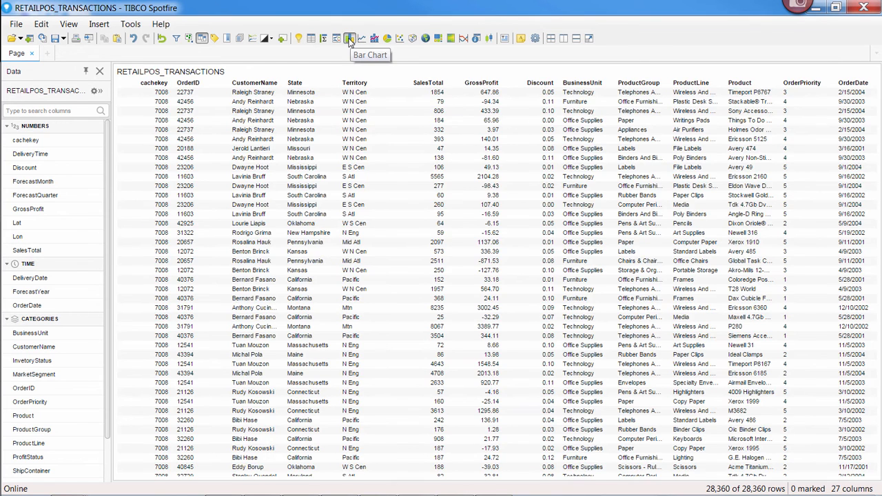
pyautogui.click(346, 38)
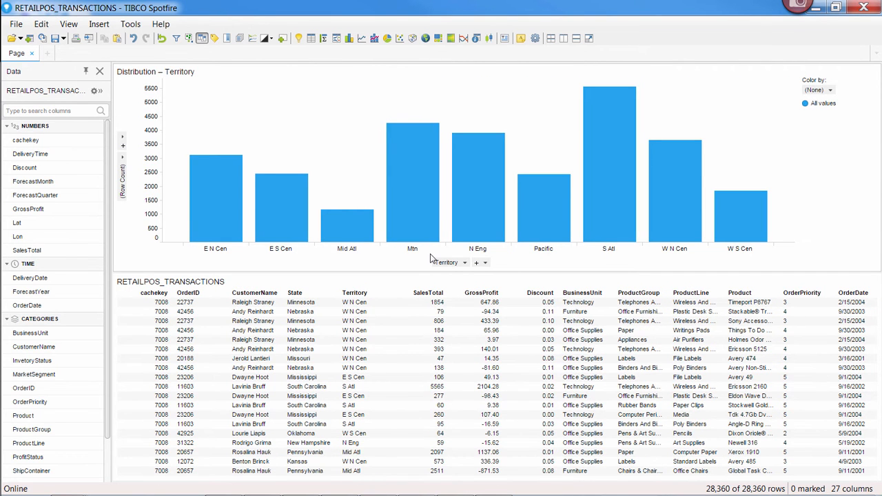
pyautogui.click(11, 25)
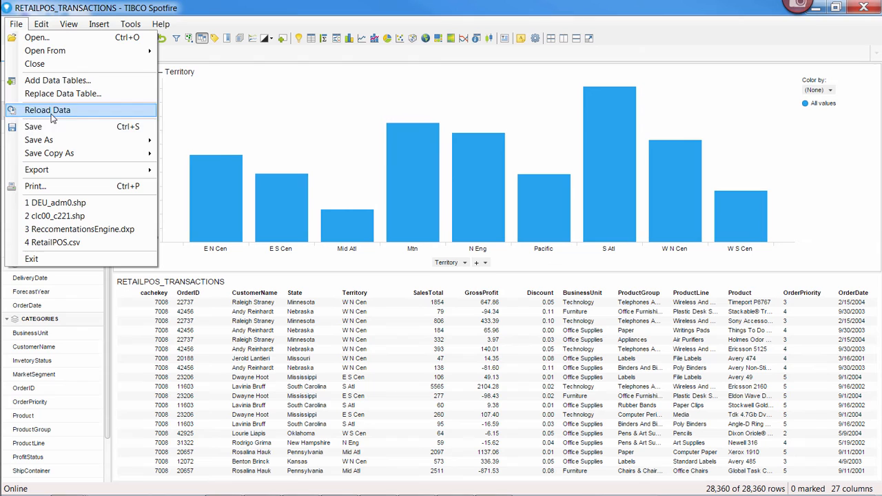
# - Save the analysis as RETAILPOS_TRANSACTIONS.dxp with all in-memory data embedded
pyautogui.click(33, 127)
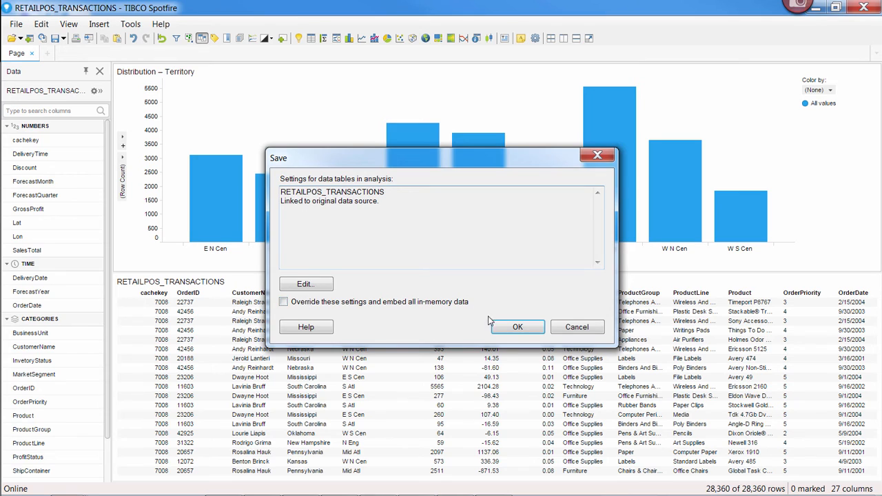
pyautogui.moveTo(518, 327)
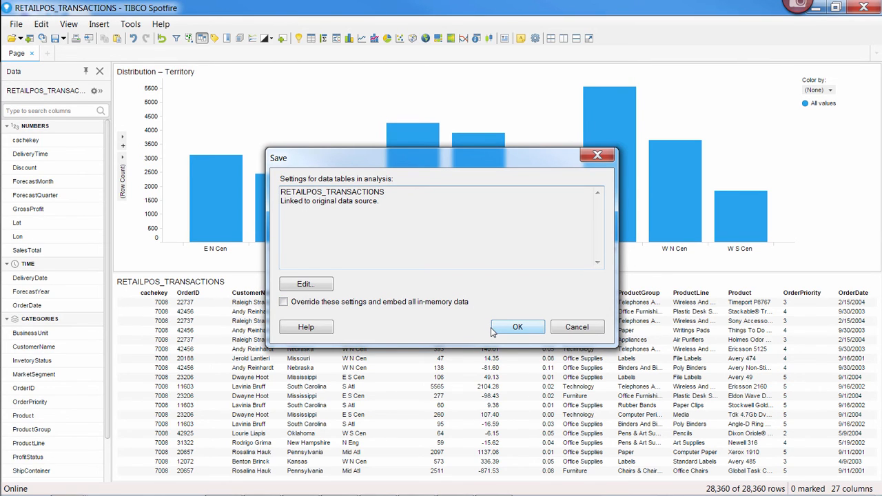
pyautogui.moveTo(449, 306)
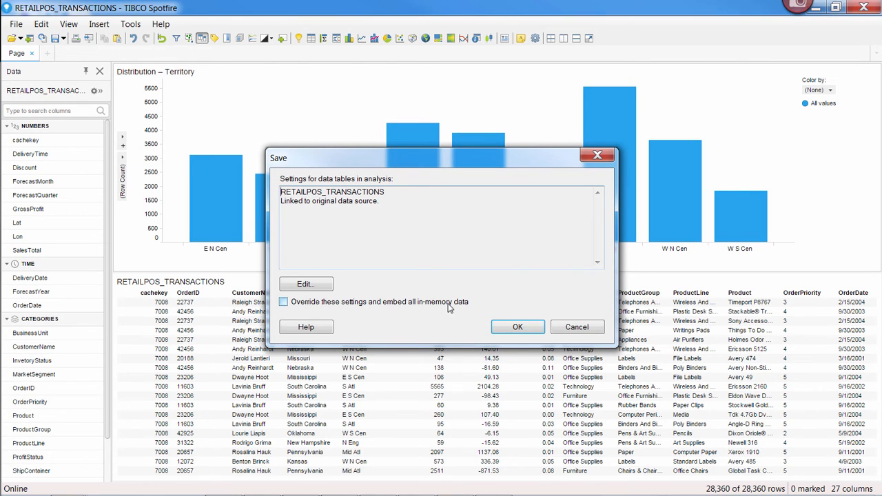
pyautogui.click(284, 301)
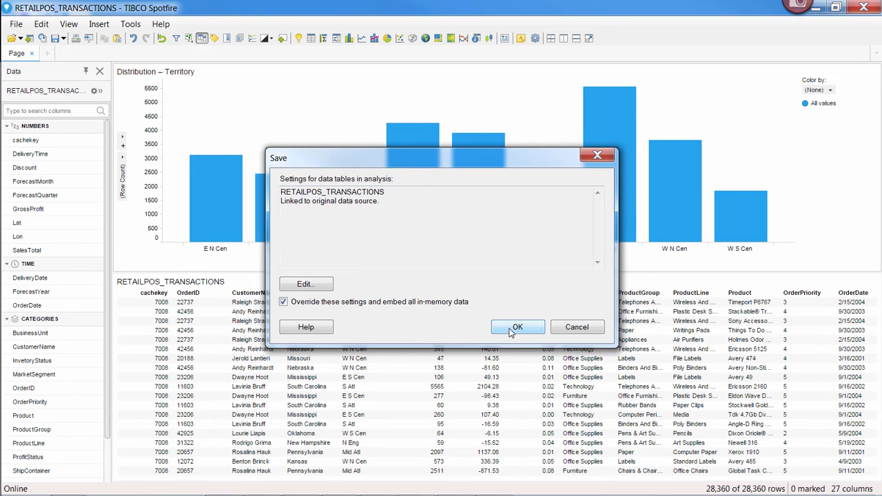
pyautogui.click(518, 327)
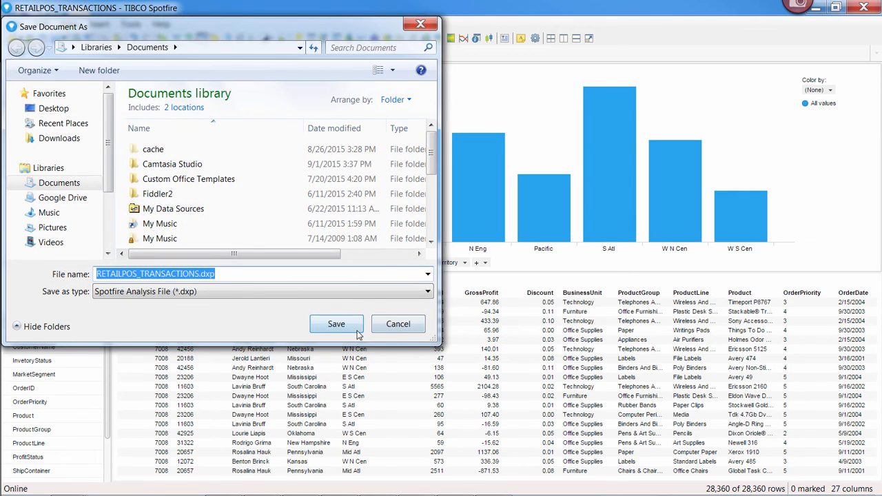
pyautogui.click(336, 323)
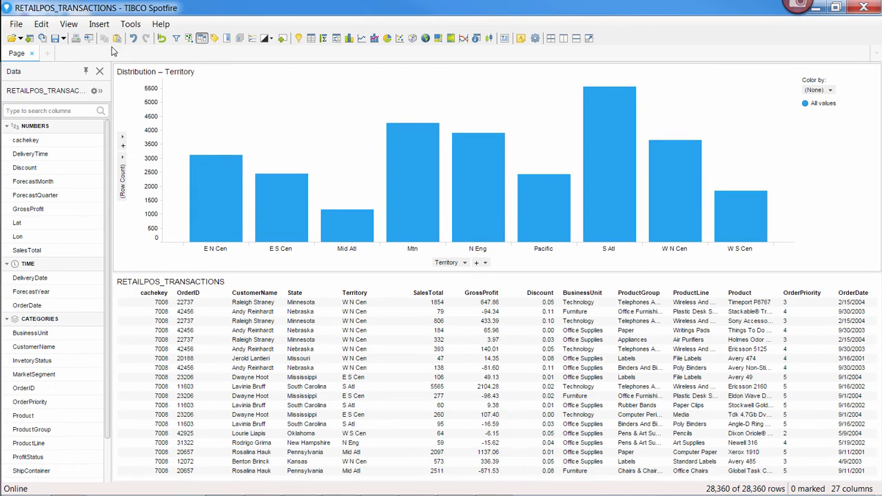
# - Reopen the data table save settings and tick embedding all in-memory data again
pyautogui.click(11, 25)
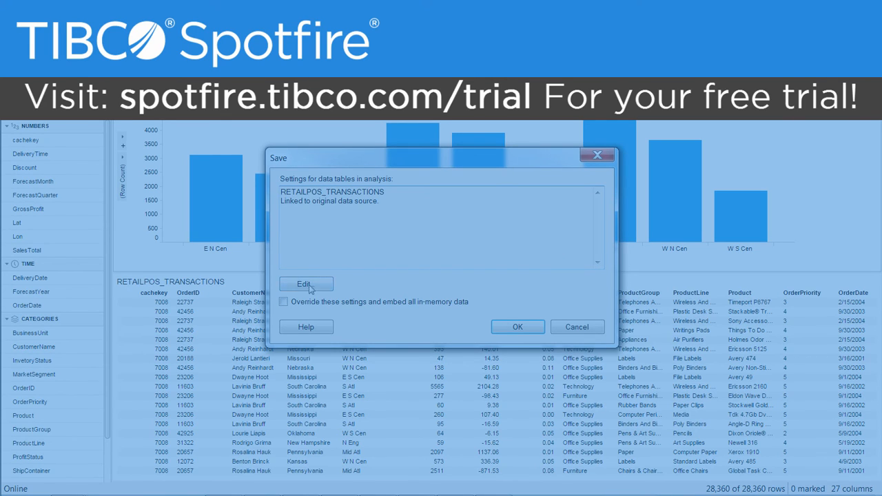
pyautogui.moveTo(487, 324)
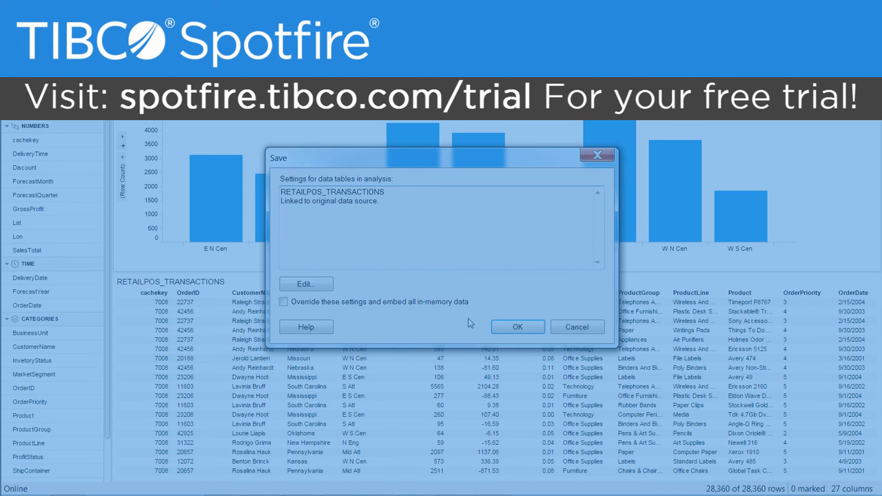
pyautogui.moveTo(471, 319)
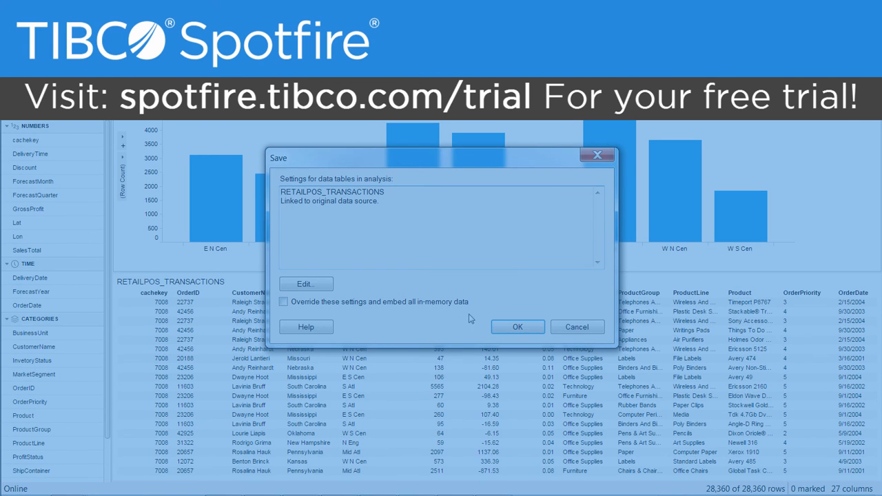
pyautogui.click(284, 301)
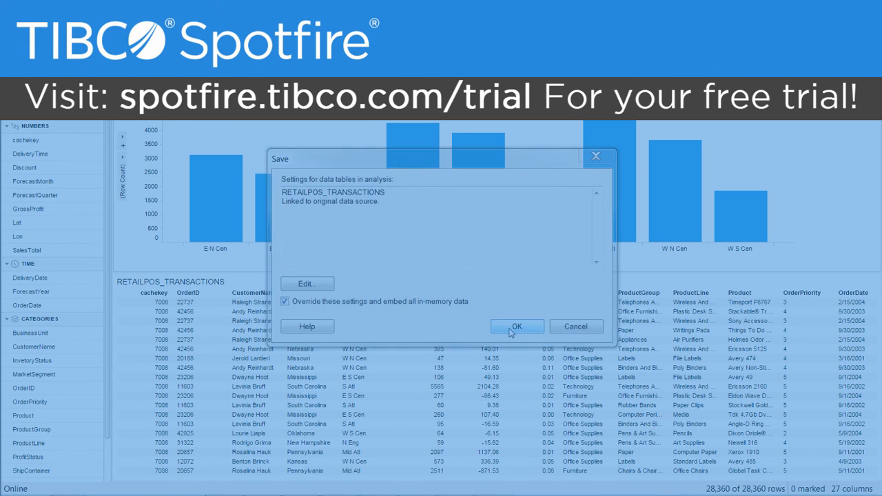